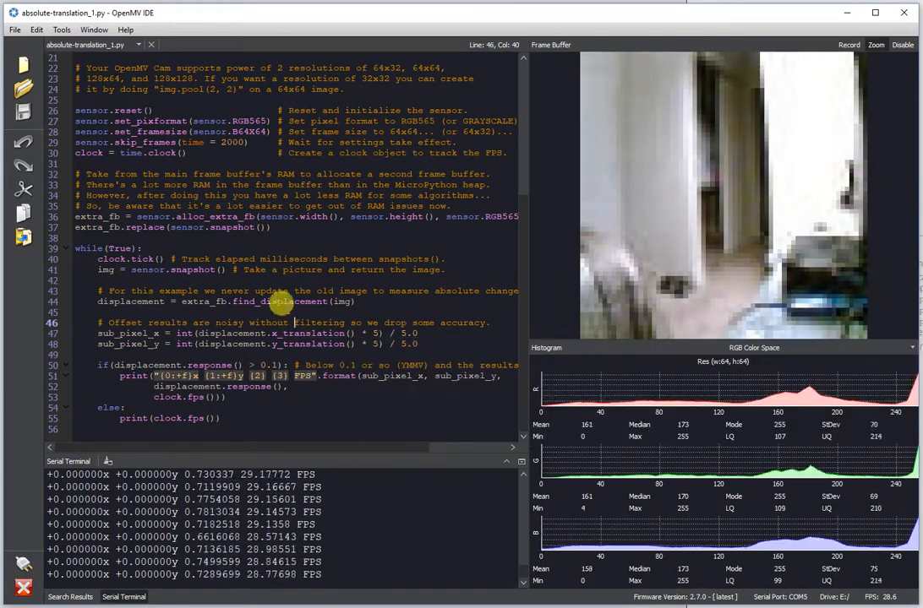
mouse_move(264, 301)
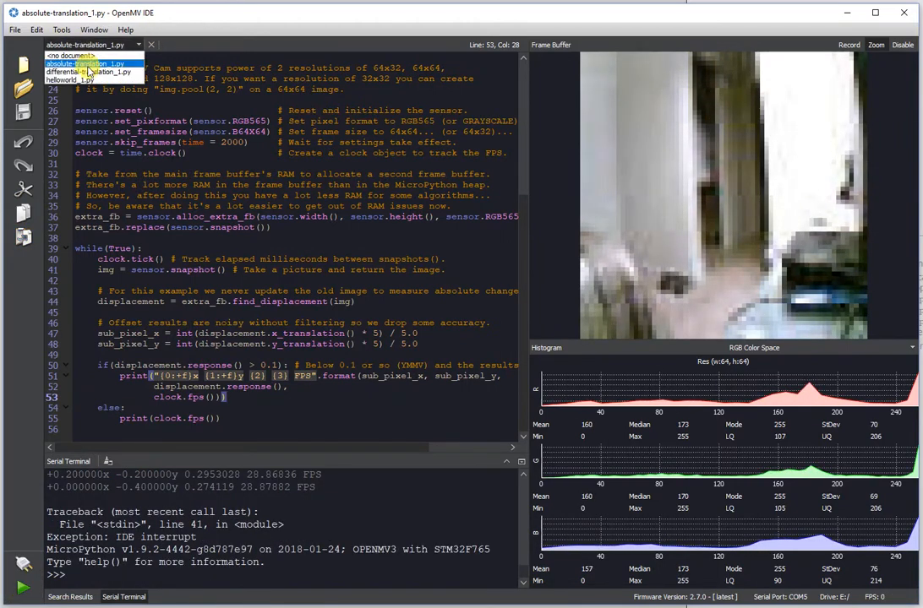
Step: Run the differential-translation script so the terminal streams x/y offsets and FPS
click(84, 71)
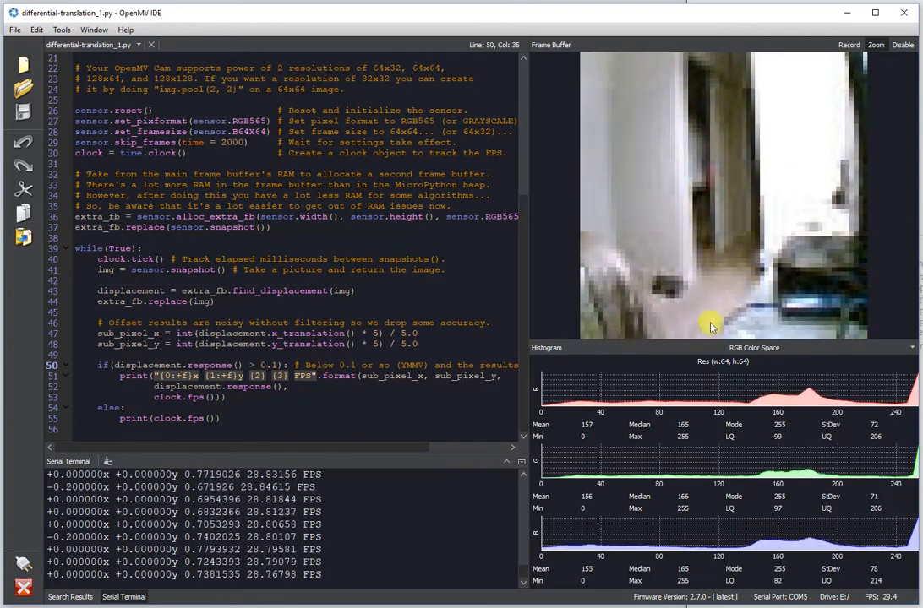
click(903, 43)
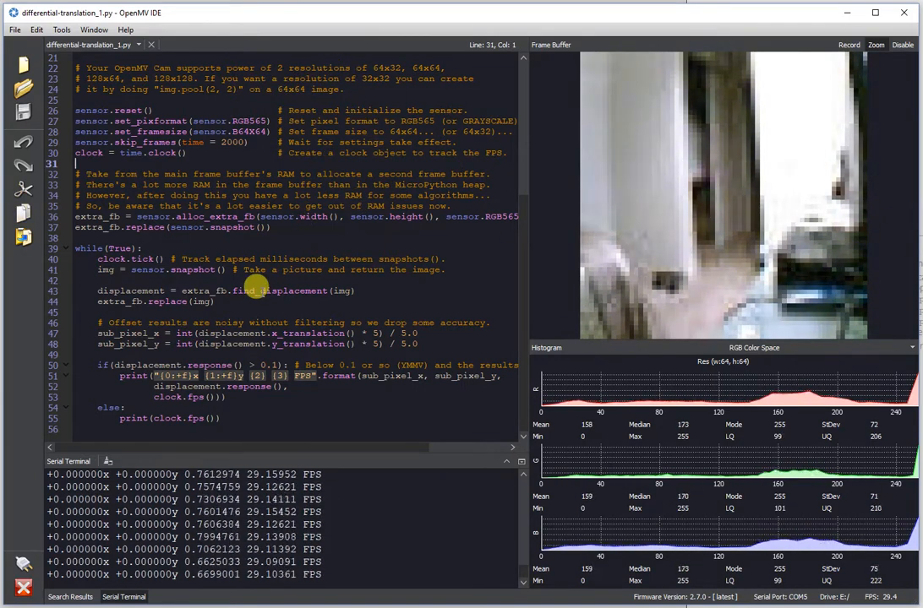
mouse_move(245, 290)
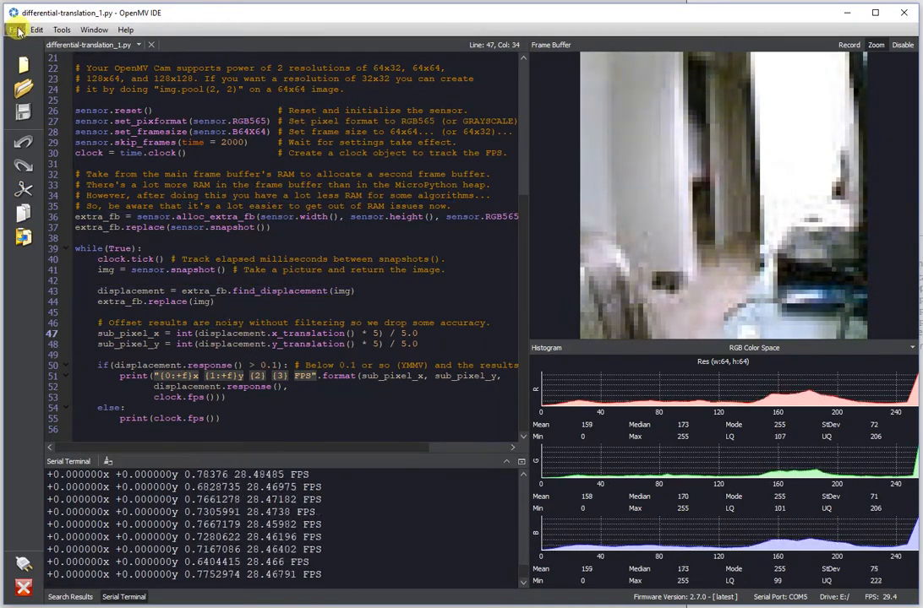
Step: Load the absolute-rotation-scale example with expected_rotation -20.0 and start it running
click(14, 30)
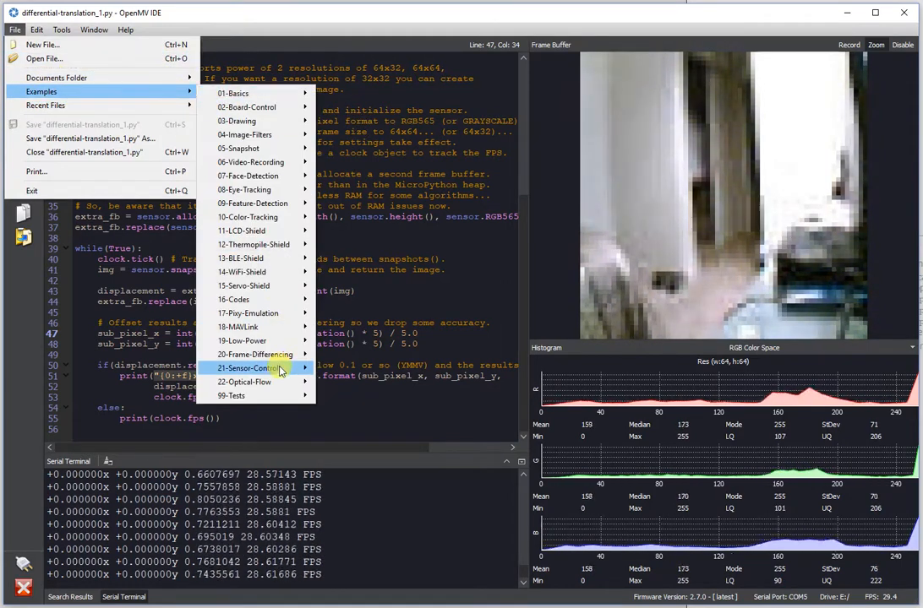
mouse_move(245, 382)
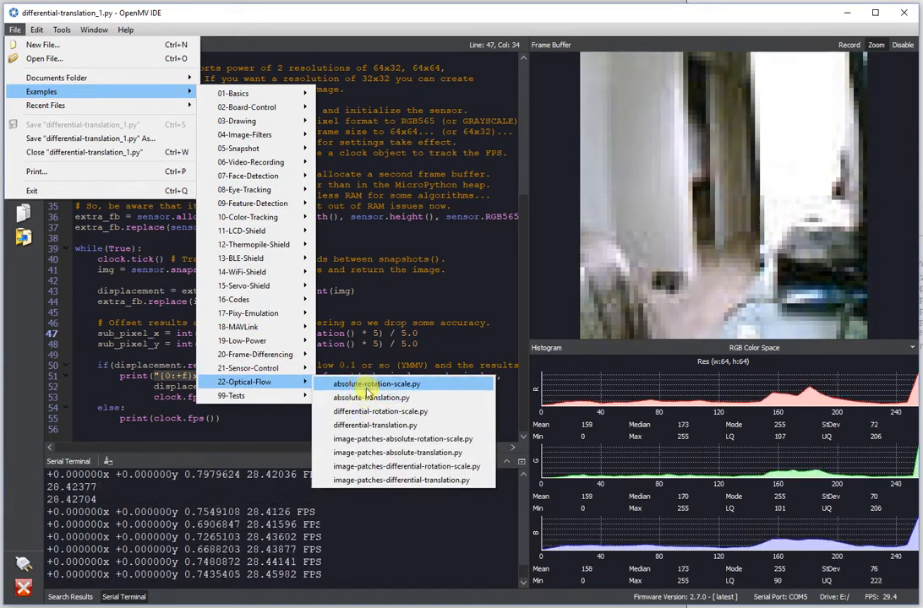
click(379, 384)
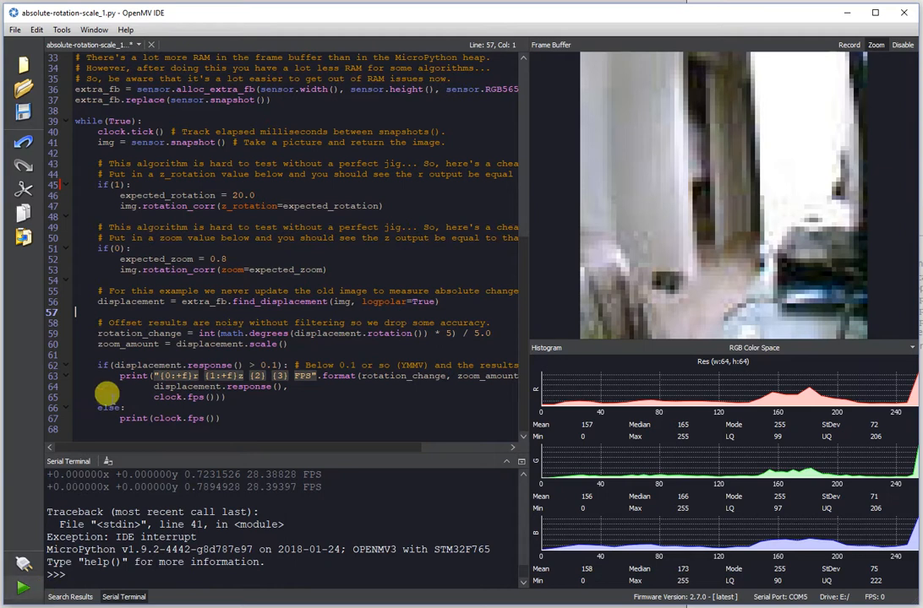
click(207, 162)
text(-)
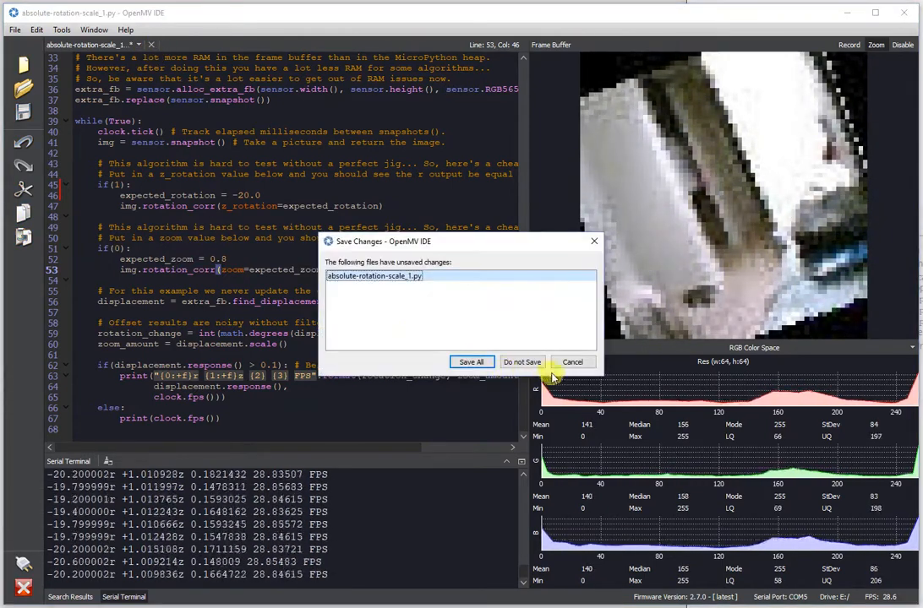
Step: Discard the edited rotation-scale script and bring up the Examples list again
click(521, 362)
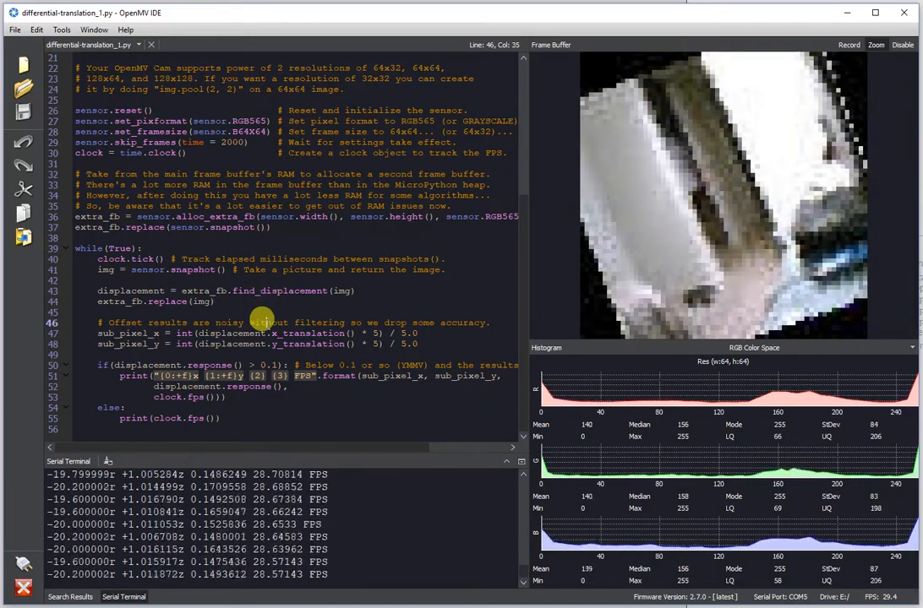
click(14, 30)
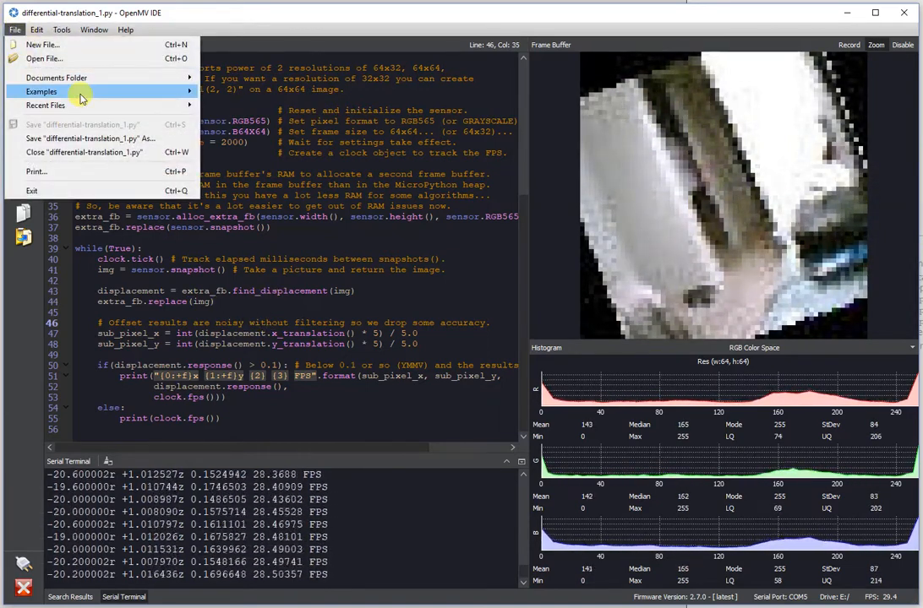
click(41, 91)
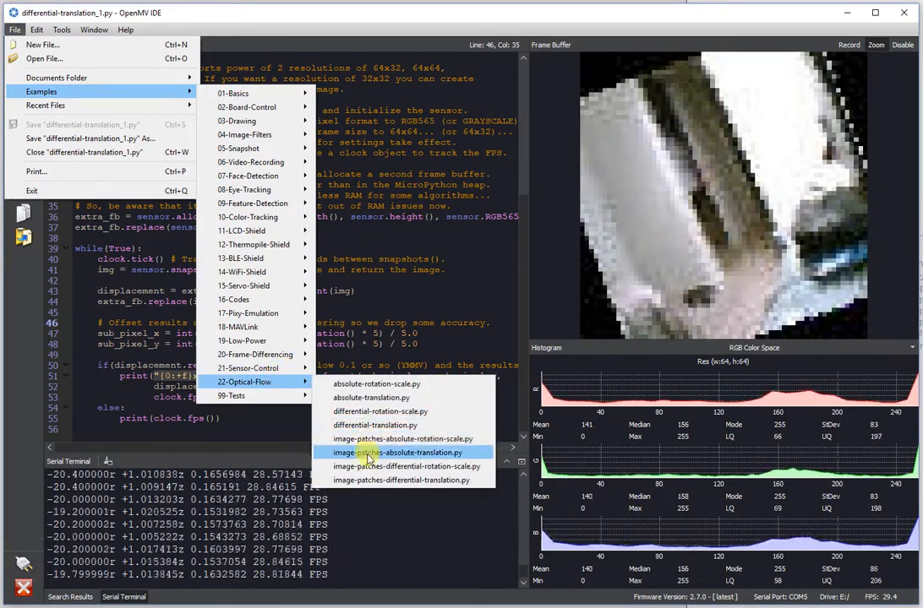
Step: Load the image-patches-absolute-translation optical-flow example into the editor
click(403, 480)
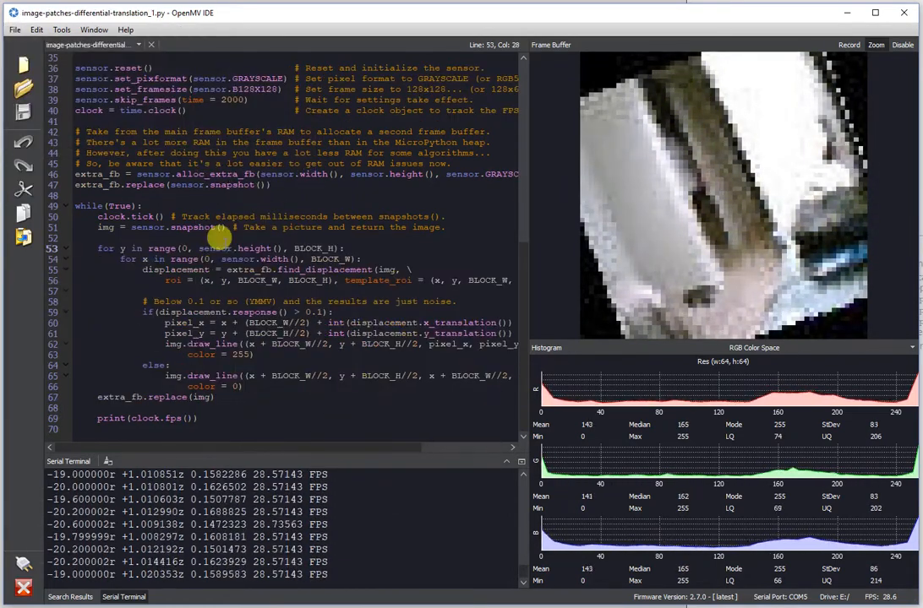
click(38, 31)
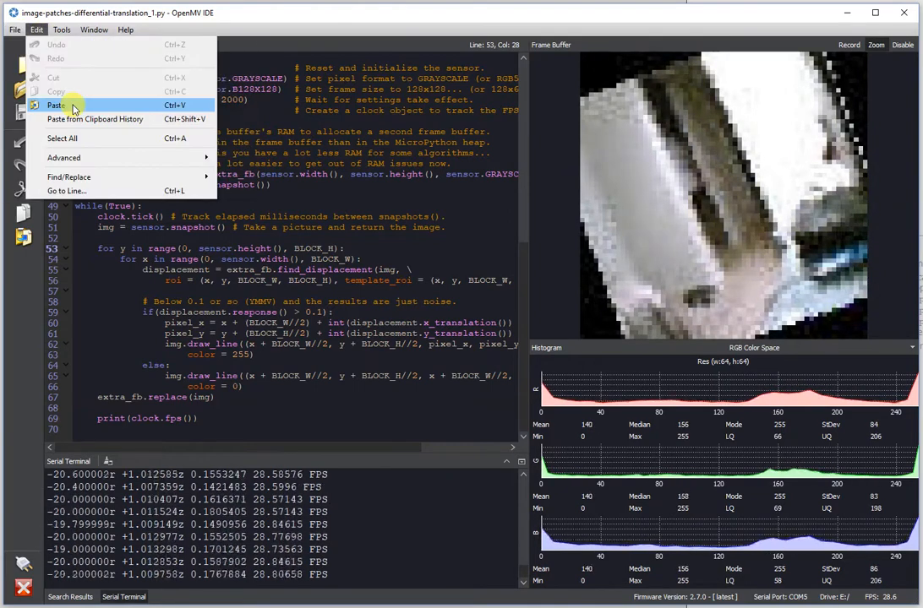
click(14, 31)
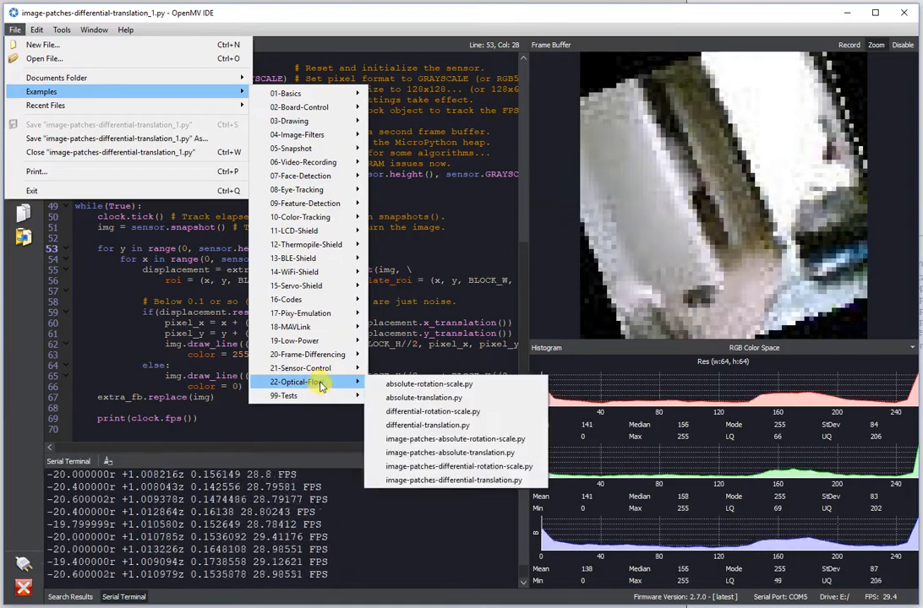
mouse_move(426, 426)
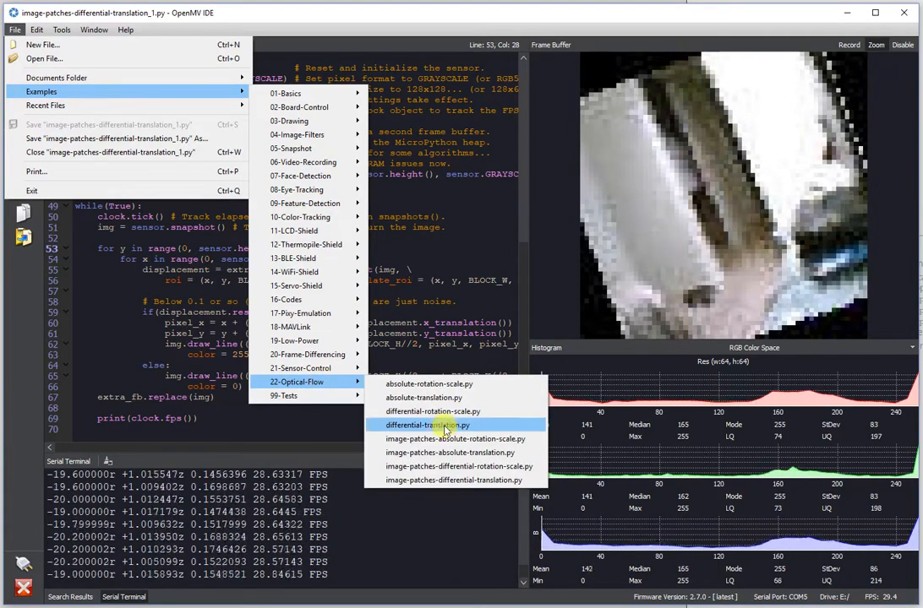
mouse_move(446, 452)
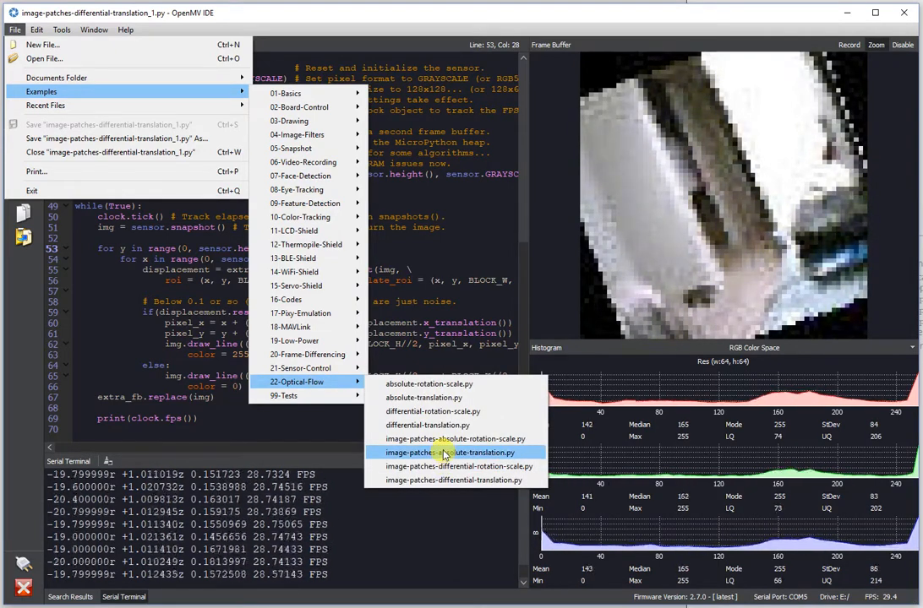
click(453, 453)
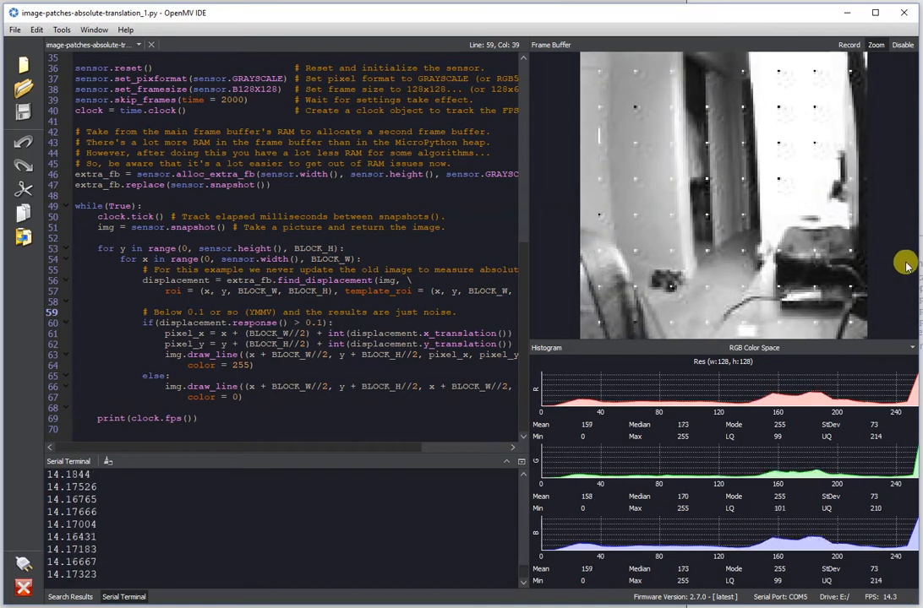
mouse_move(642, 64)
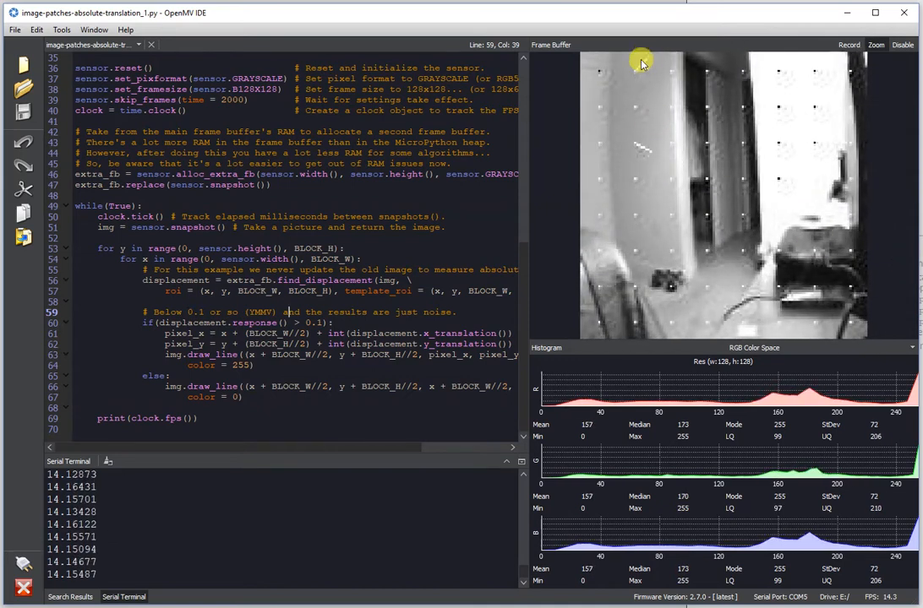
mouse_move(697, 203)
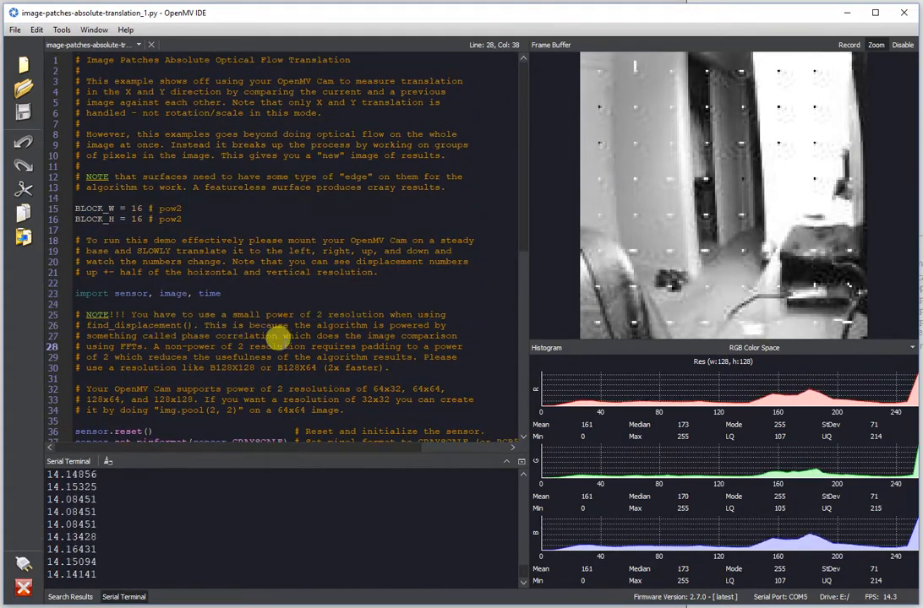
Step: Scroll through the running script's header comments while FPS keeps printing
scroll(down, 3)
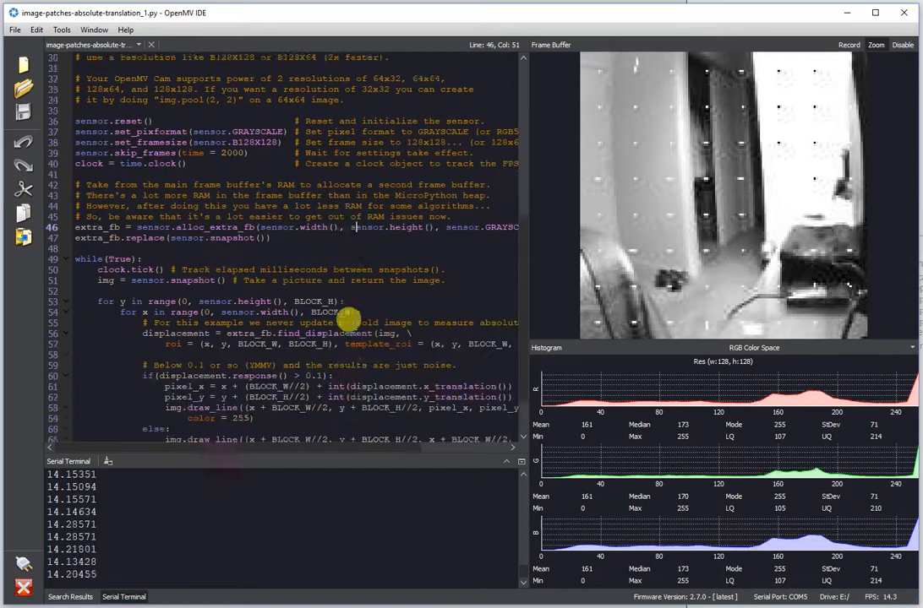